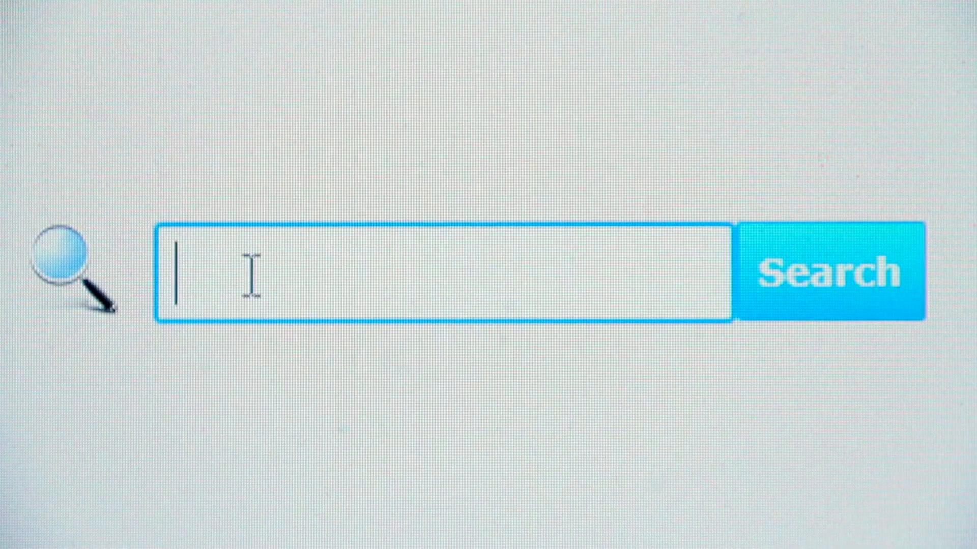
# Step: Enter 'free e-mail' in the search box and submit the search
pyautogui.write('free e')
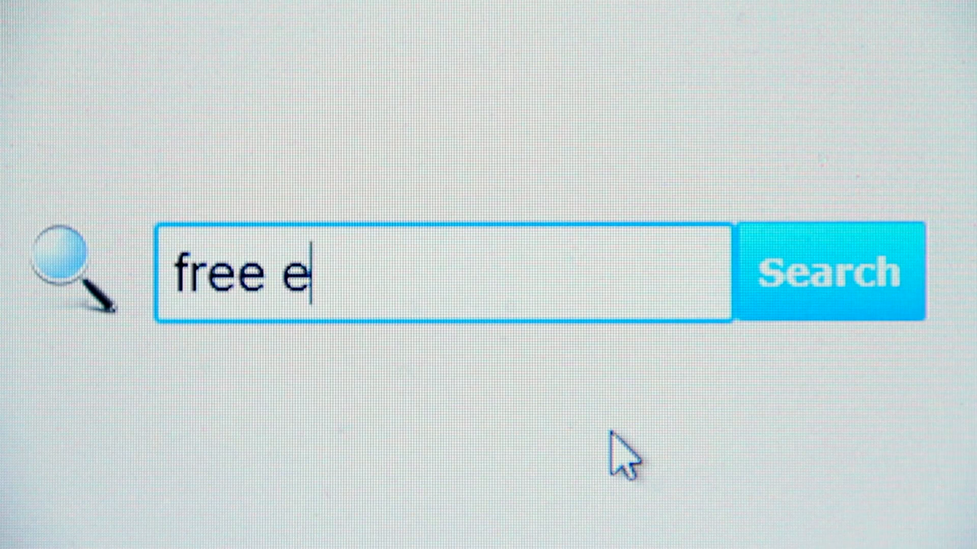
pyautogui.write('-mail')
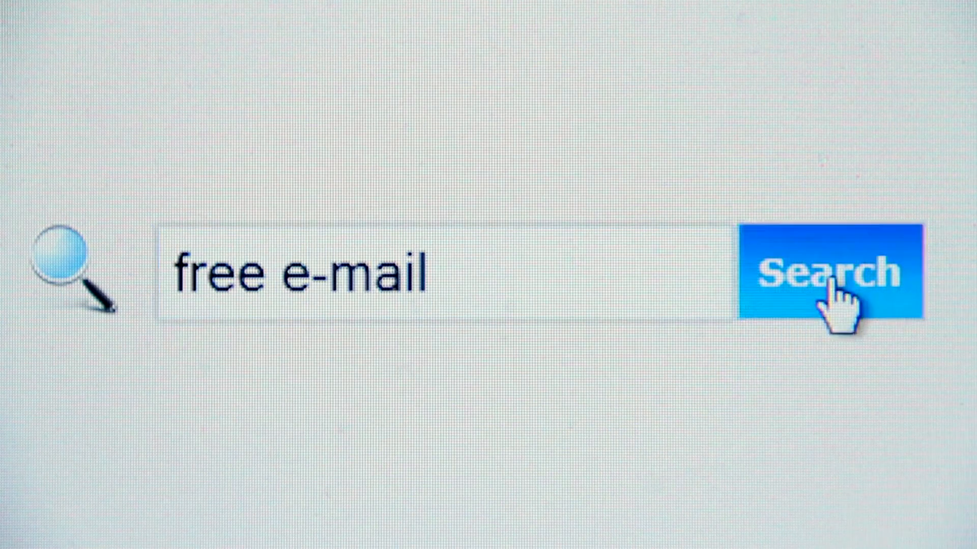
pyautogui.click(833, 274)
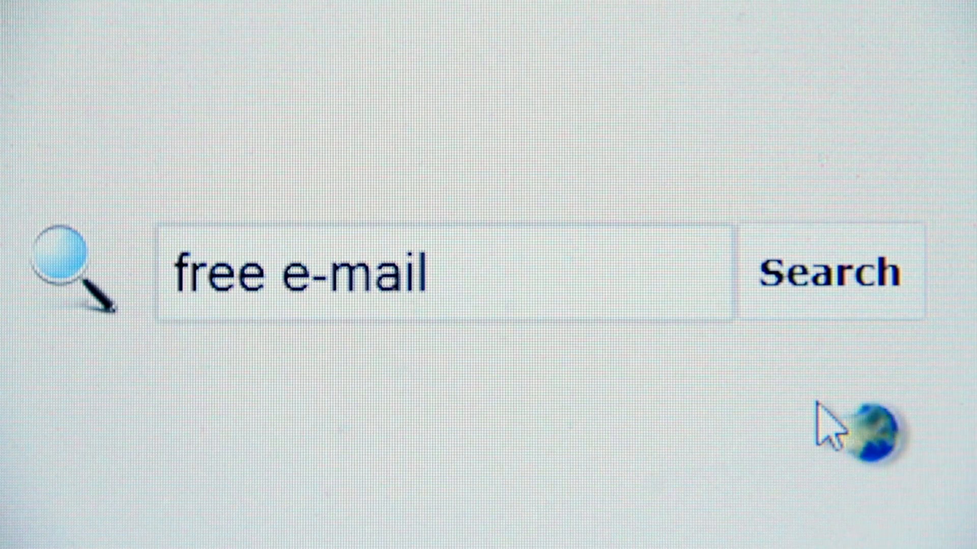